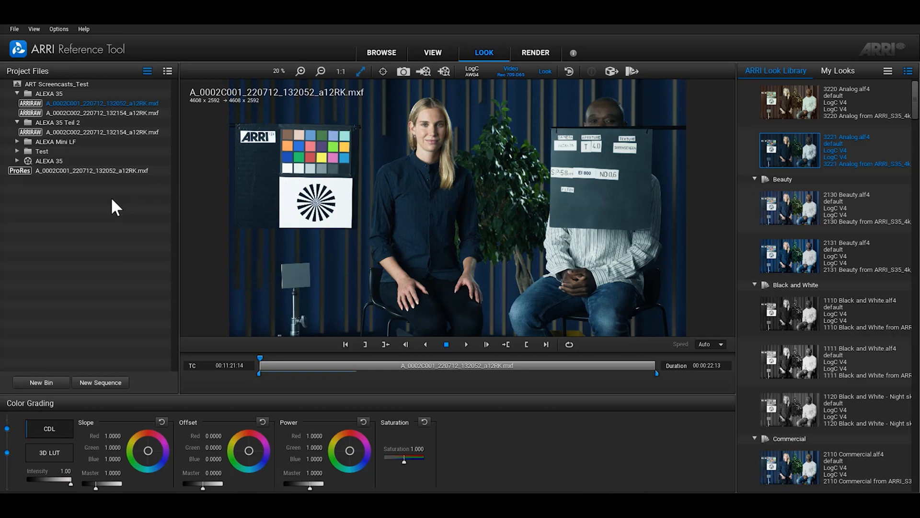
{"action": "mouse_move", "coordinate": [284, 208]}
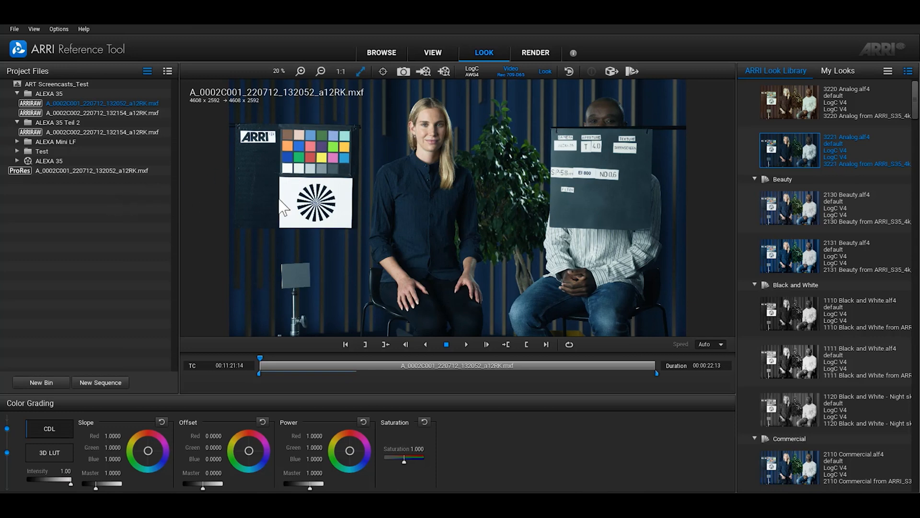
{"action": "mouse_move", "coordinate": [470, 210]}
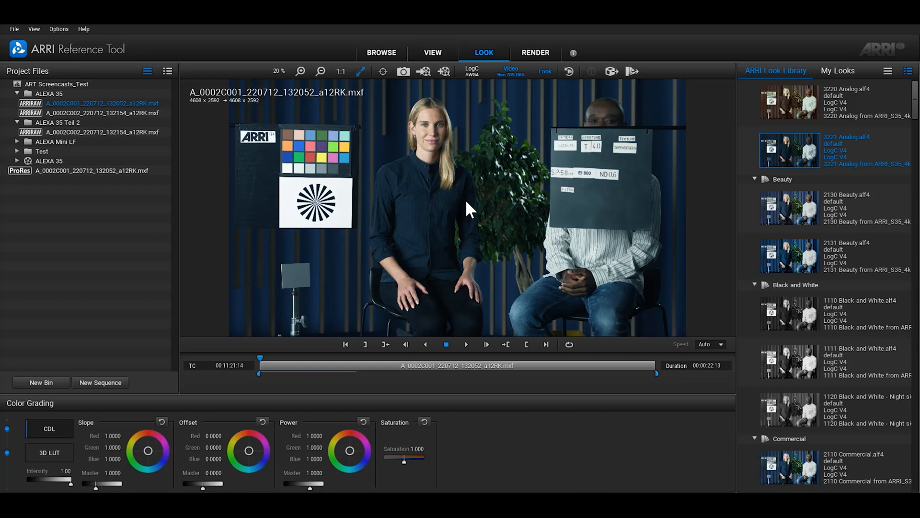
{"action": "mouse_move", "coordinate": [452, 451]}
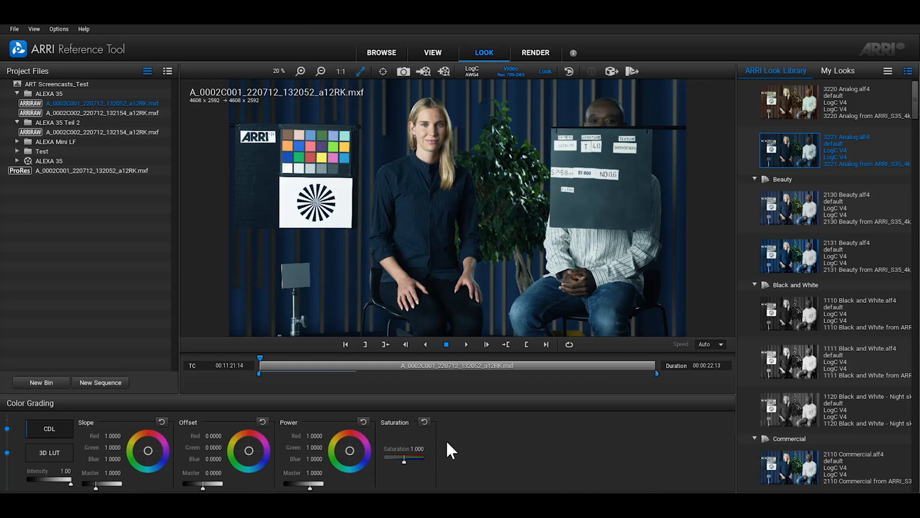
Compare the 2130 Beauty library look on the clip.
{"action": "left_click", "coordinate": [789, 208]}
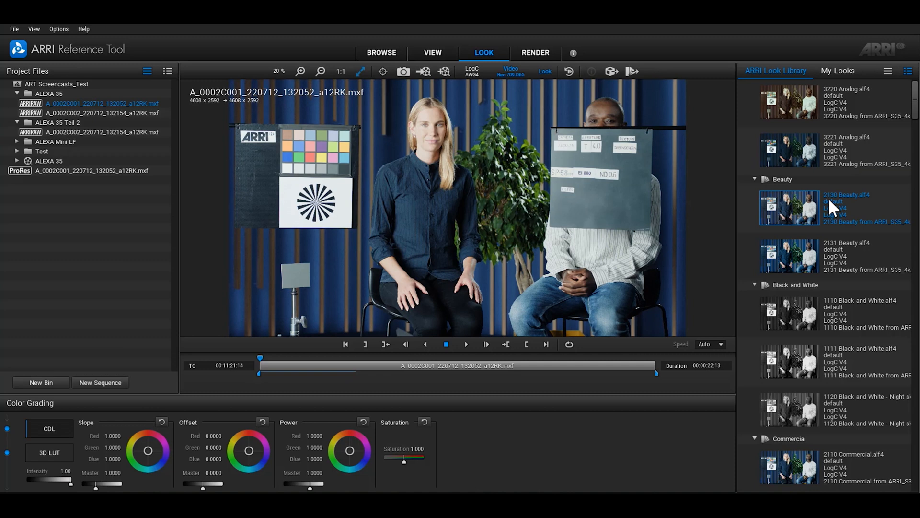
{"action": "left_click", "coordinate": [788, 149]}
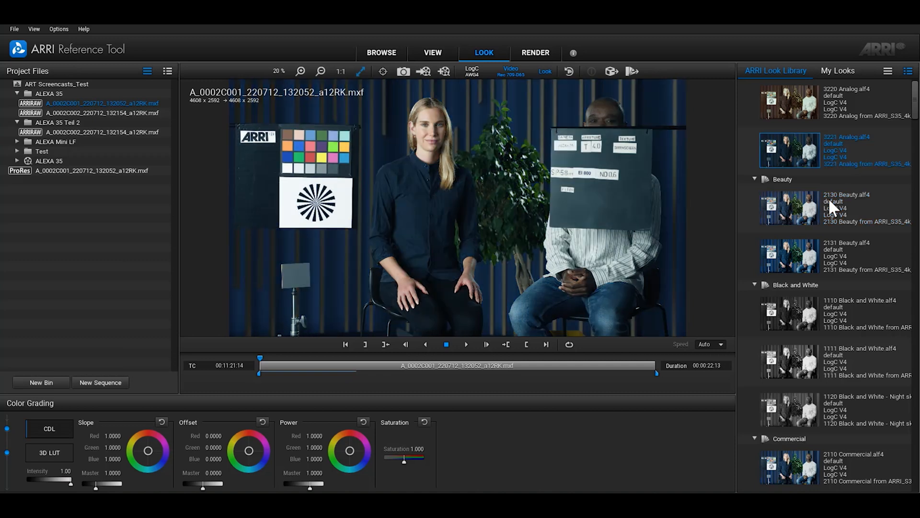
{"action": "mouse_move", "coordinate": [469, 211]}
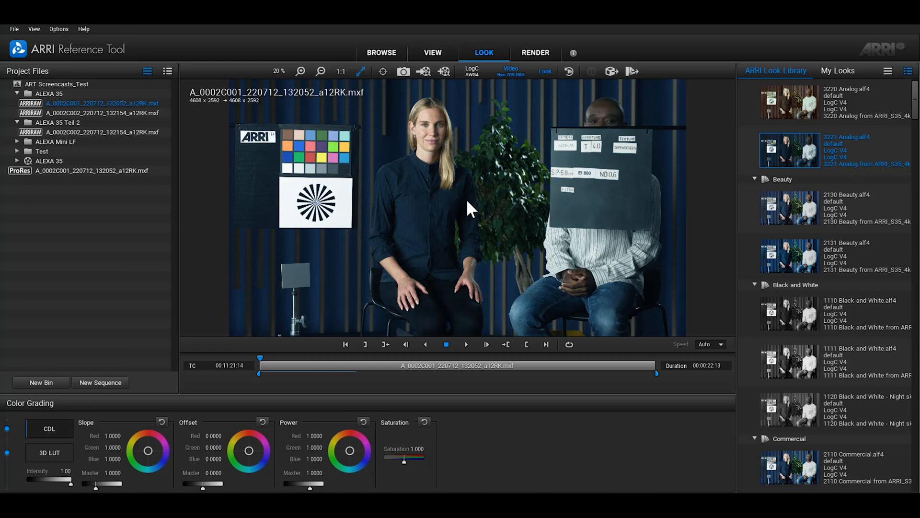
{"action": "mouse_move", "coordinate": [512, 100]}
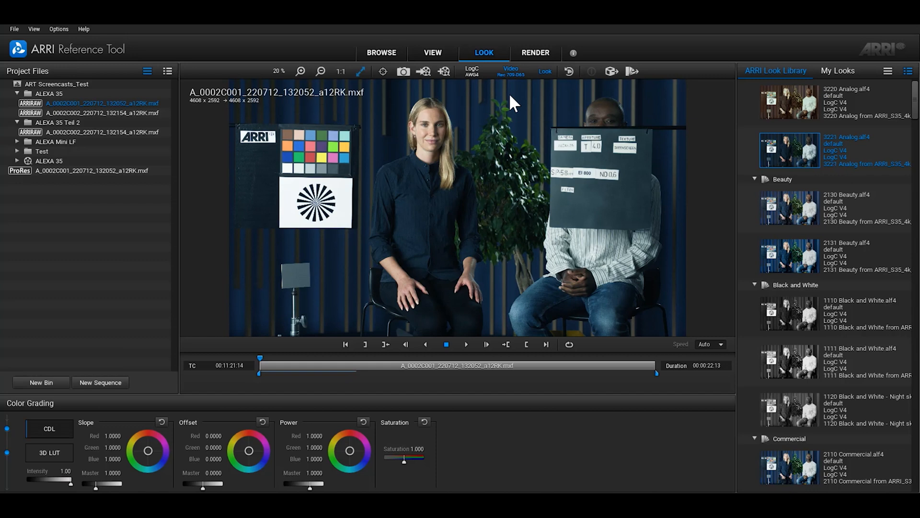
{"action": "left_click", "coordinate": [511, 72]}
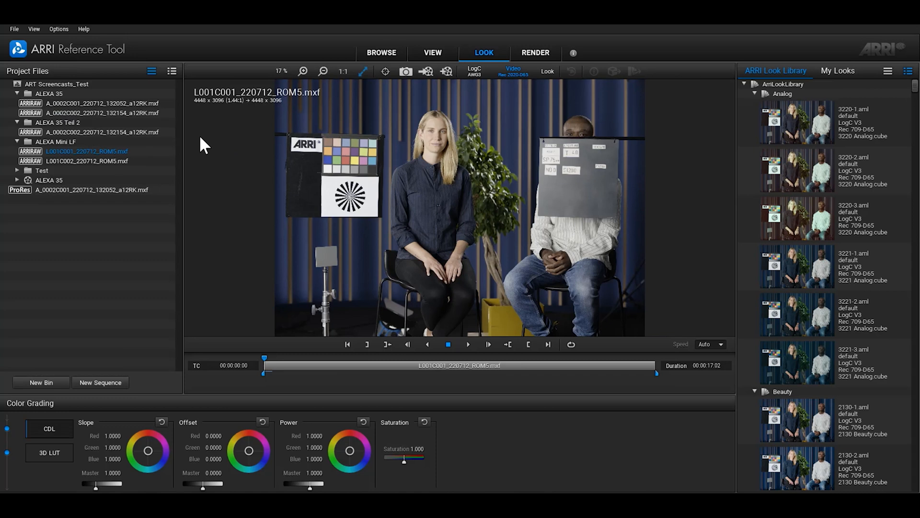
Switch the Mini LF clip's color space to LogC4 / AWG4 so LogC V4 looks appear.
{"action": "left_click", "coordinate": [474, 71]}
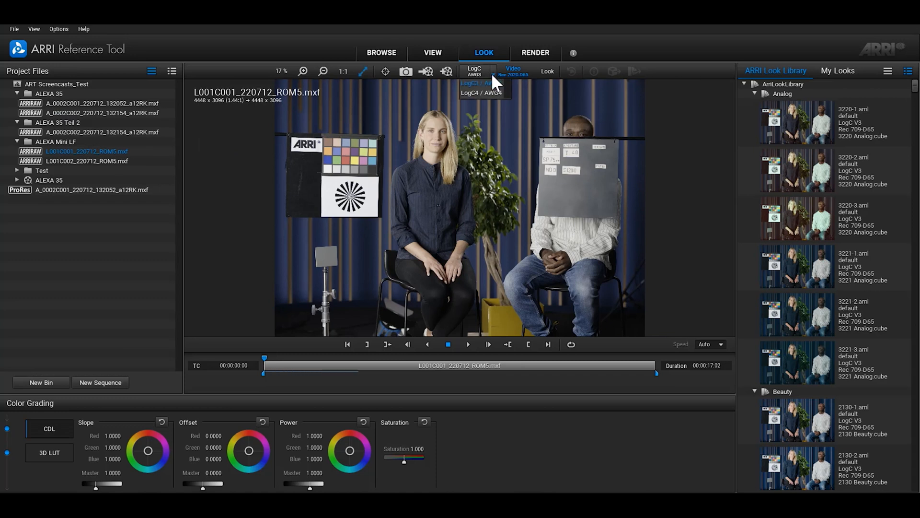
{"action": "left_click", "coordinate": [481, 93]}
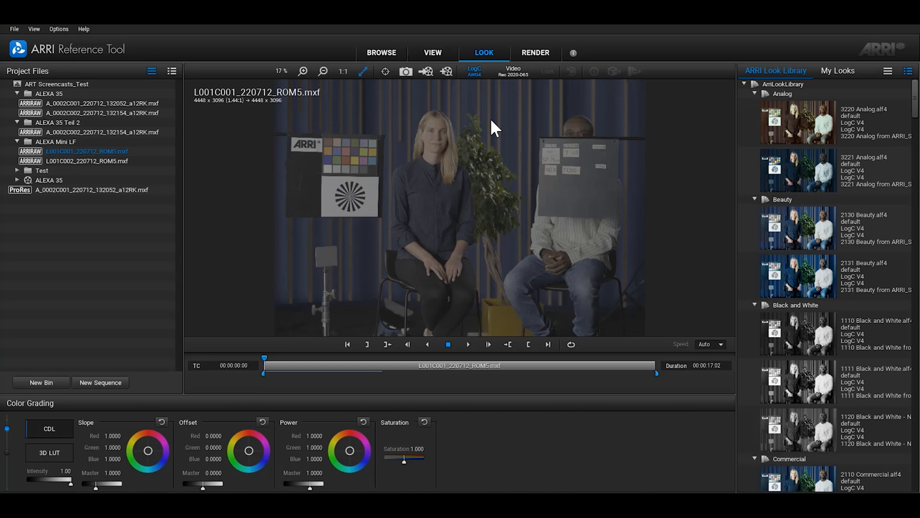
{"action": "left_click", "coordinate": [838, 70]}
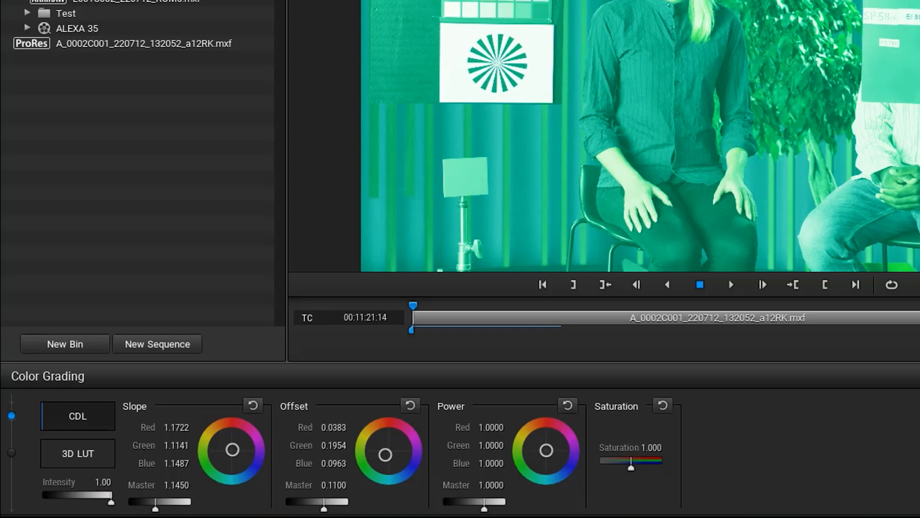
{"action": "mouse_move", "coordinate": [393, 454]}
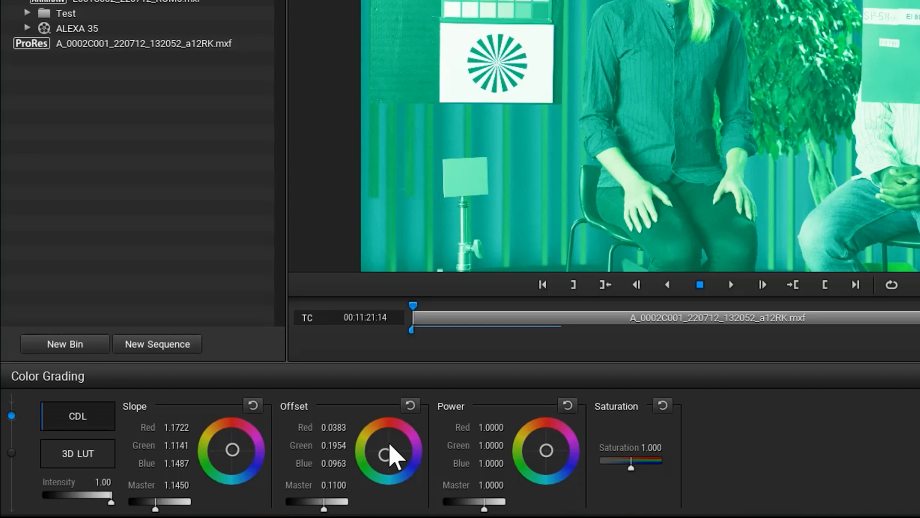
Reset the Offset color wheel values to their defaults.
{"action": "left_click", "coordinate": [410, 404]}
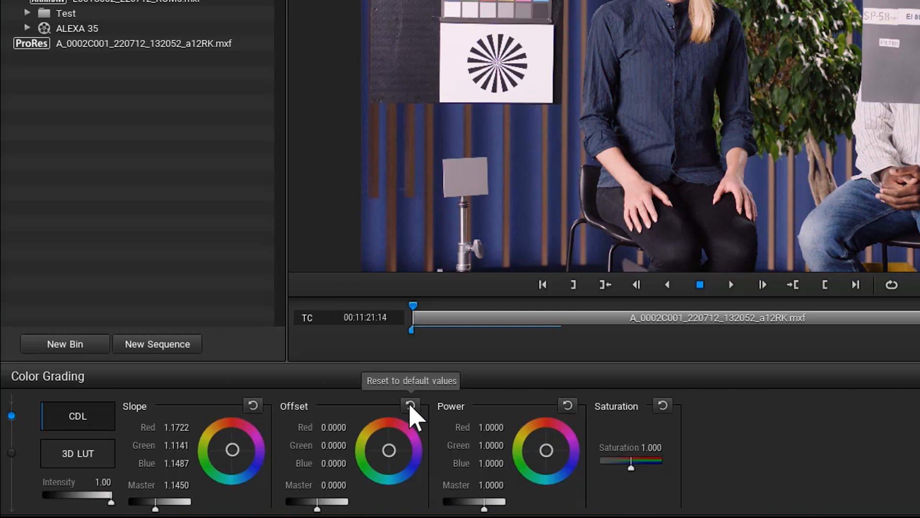
{"action": "mouse_move", "coordinate": [772, 255]}
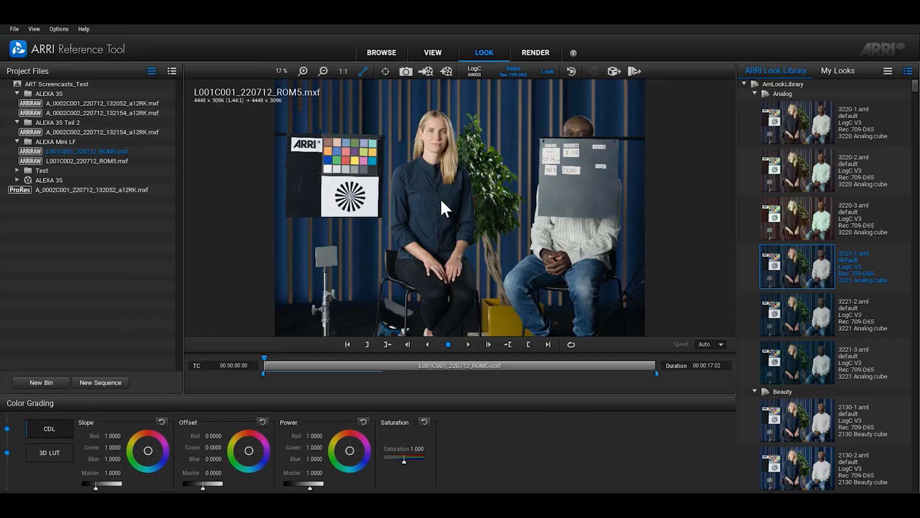
{"action": "mouse_move", "coordinate": [786, 86]}
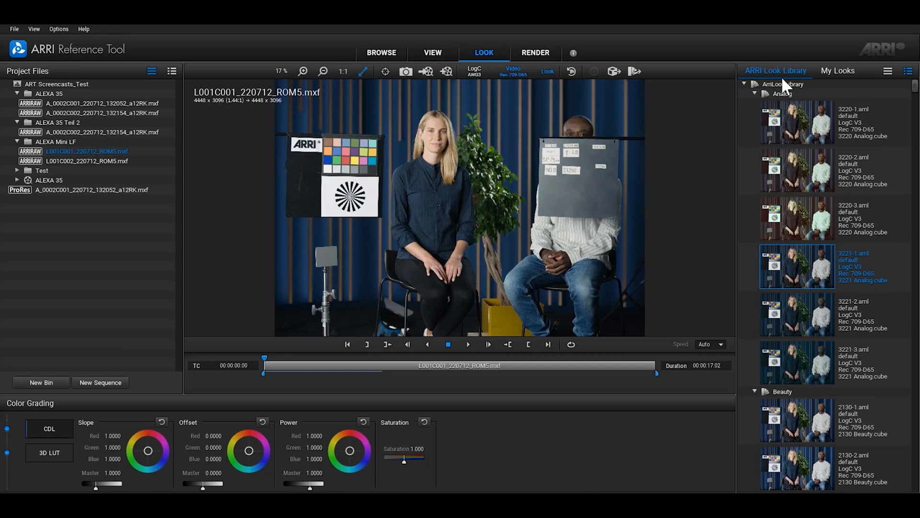
{"action": "mouse_move", "coordinate": [839, 169]}
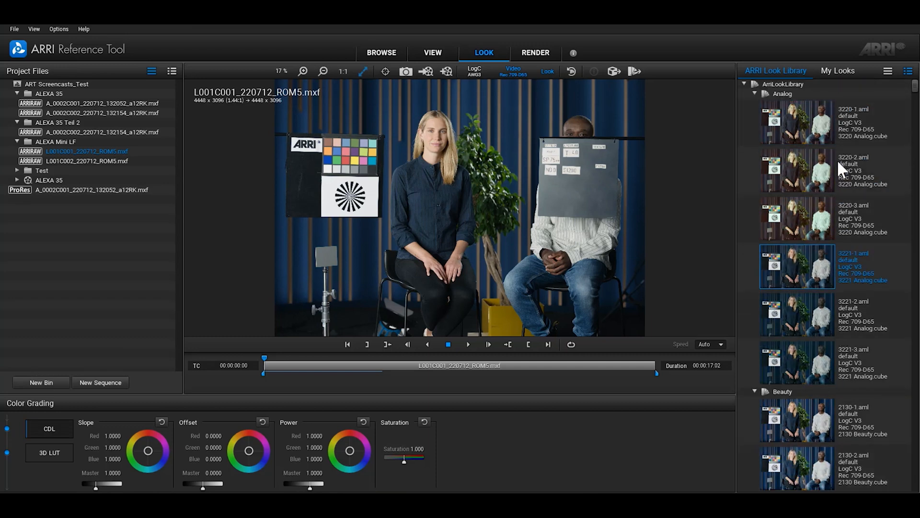
{"action": "mouse_move", "coordinate": [861, 278]}
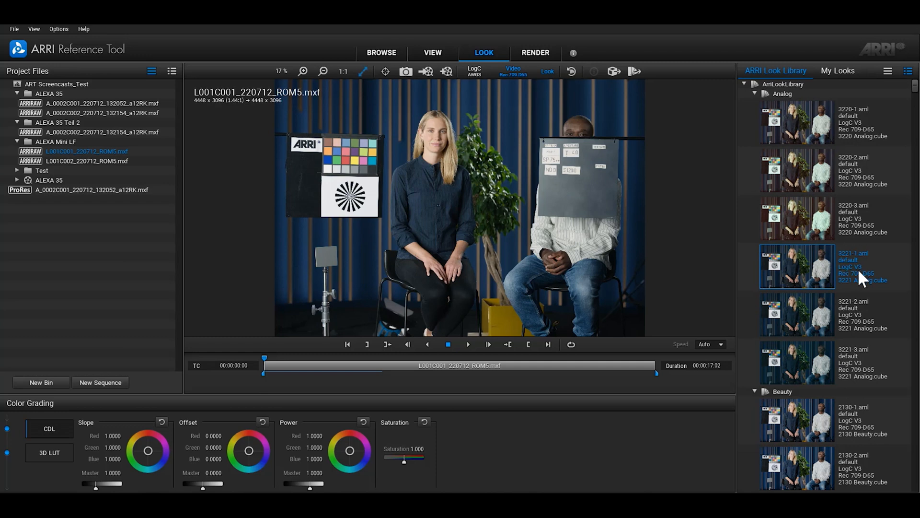
Apply the 3221-1 Analog look, compare ALEXA 35 clips, and return to the first clip.
{"action": "left_click", "coordinate": [101, 104]}
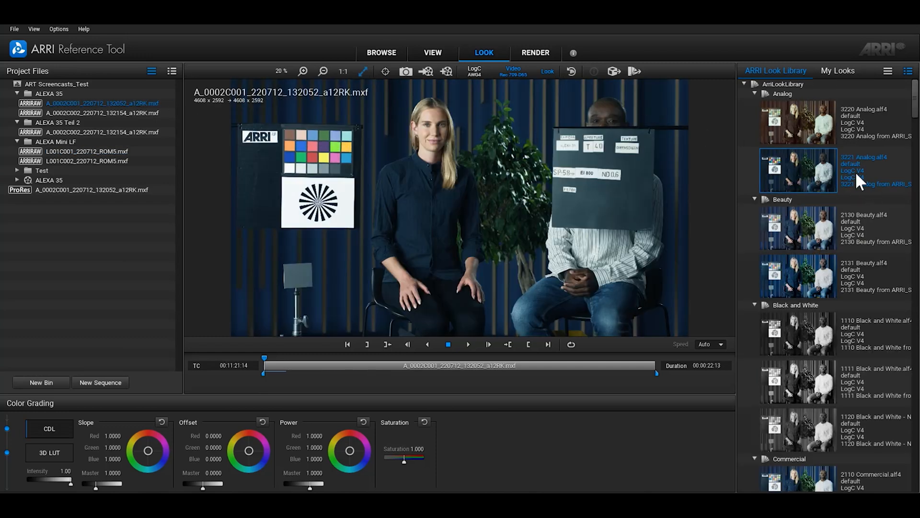
{"action": "mouse_move", "coordinate": [663, 117]}
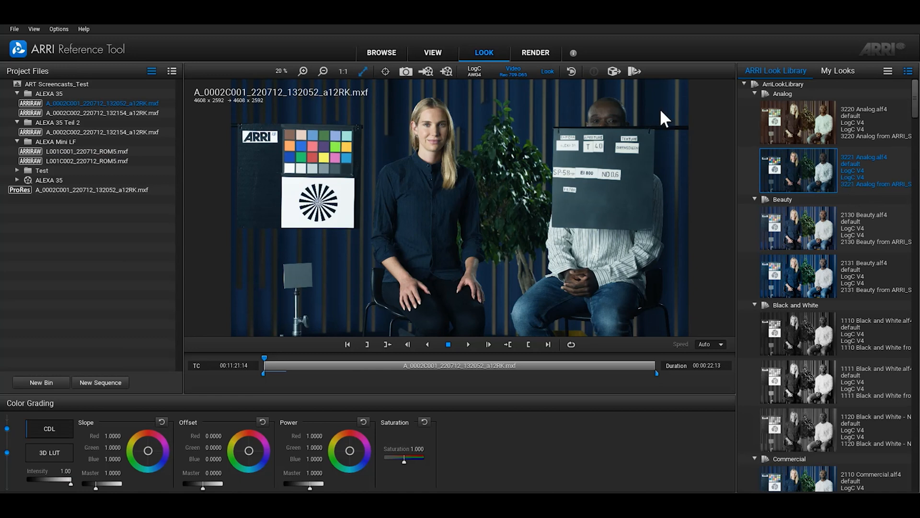
{"action": "left_click", "coordinate": [99, 113]}
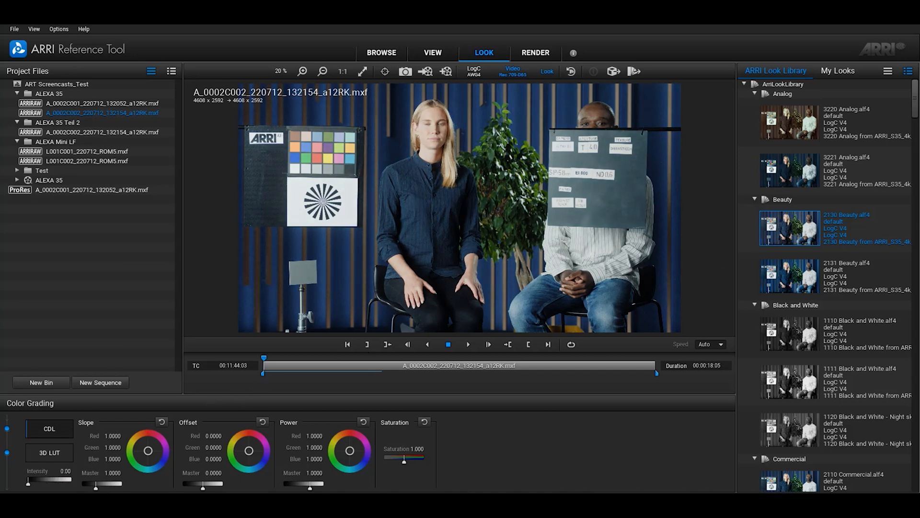
{"action": "left_click", "coordinate": [100, 104]}
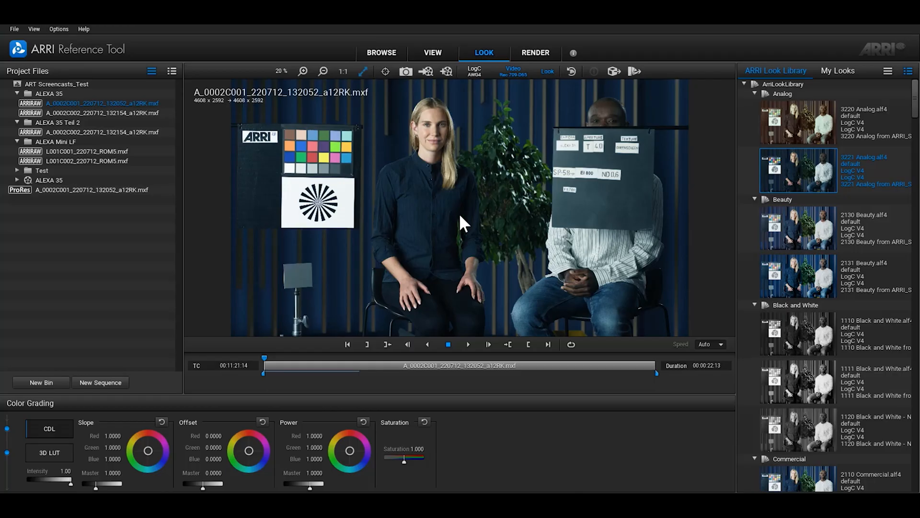
Show My Looks and select the custom Look1.alf4 under Home.
{"action": "left_click", "coordinate": [837, 70]}
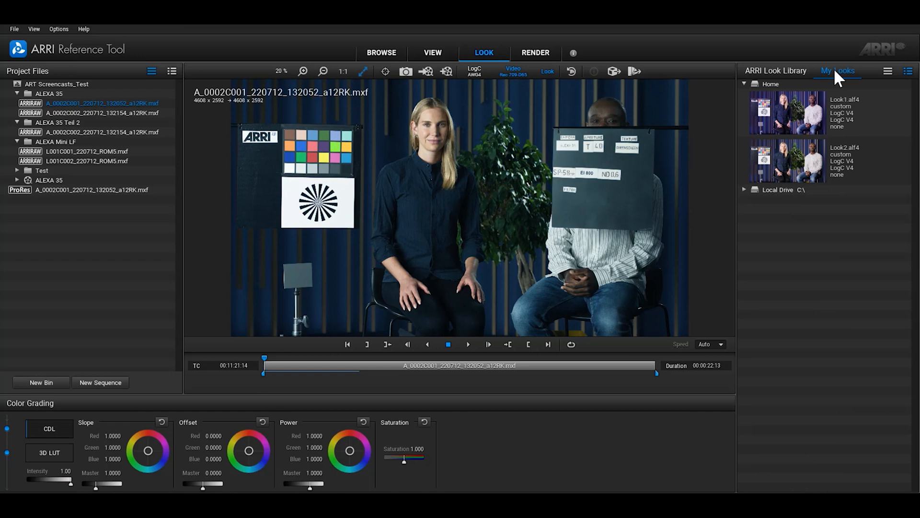
{"action": "mouse_move", "coordinate": [840, 106]}
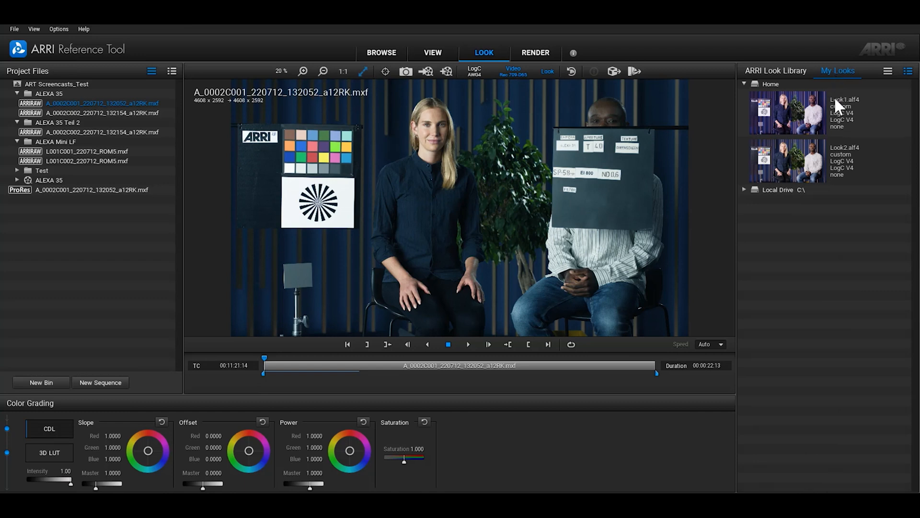
{"action": "left_click", "coordinate": [788, 161]}
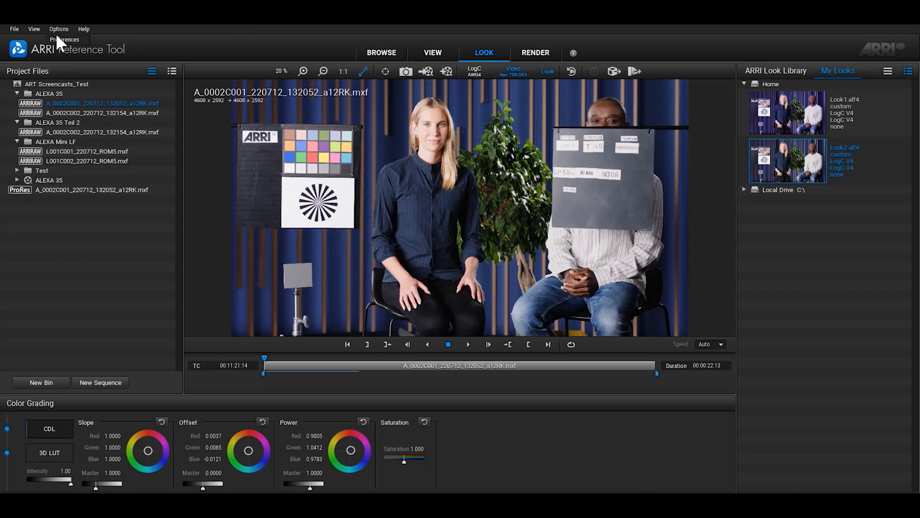
Set the My Looks home directory in Preferences to the ART Screencasts Desktop folder.
{"action": "left_click", "coordinate": [64, 39]}
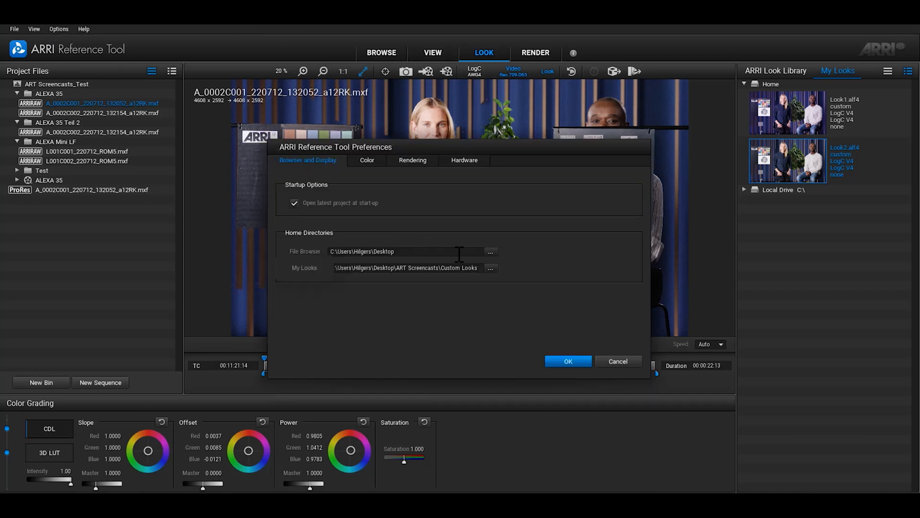
{"action": "left_click", "coordinate": [490, 267]}
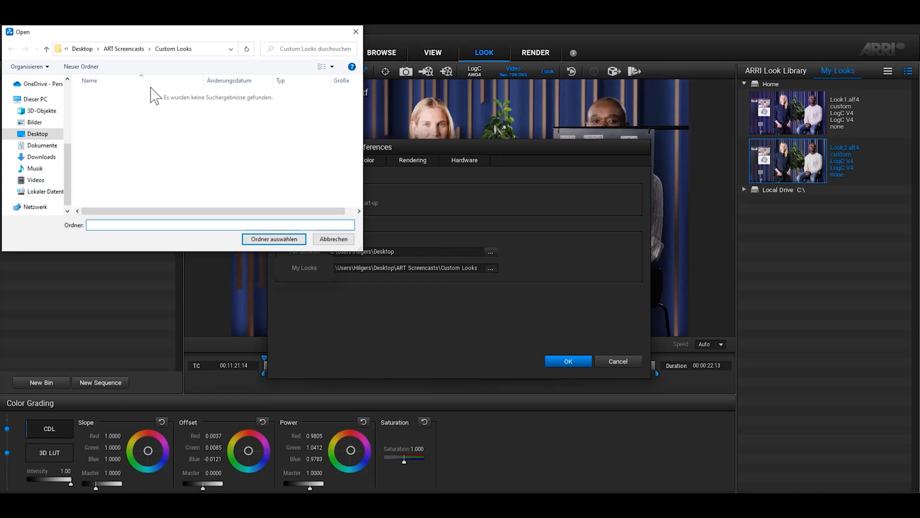
{"action": "left_click", "coordinate": [332, 239]}
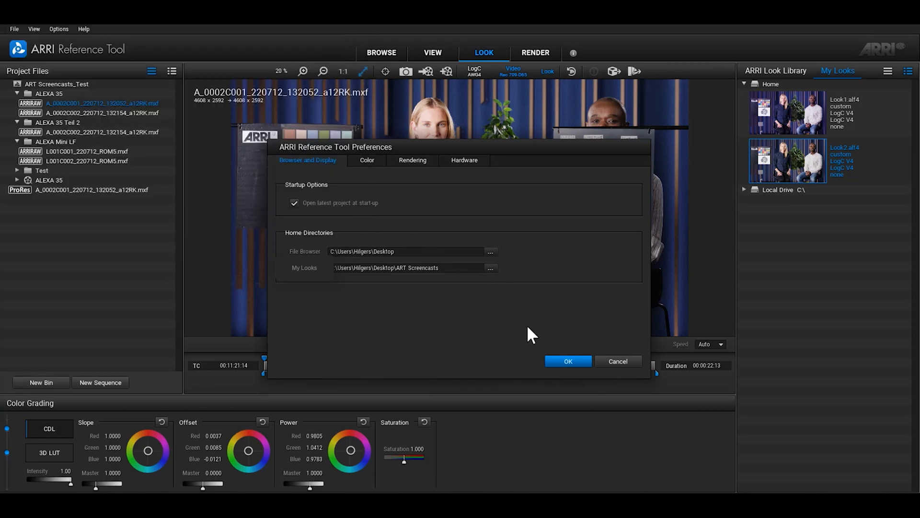
{"action": "left_click", "coordinate": [566, 361]}
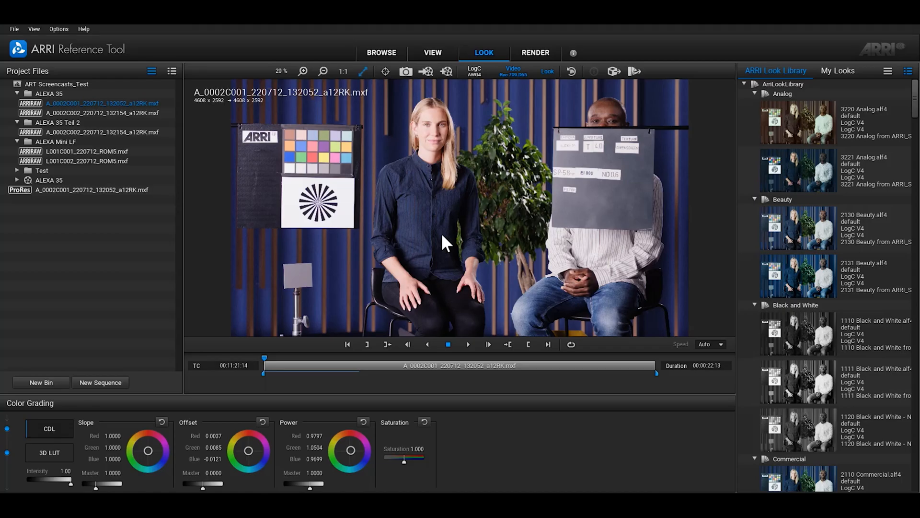
Export the current grade as a look file named 'Test Look' into Custom Looks.
{"action": "left_click", "coordinate": [635, 70]}
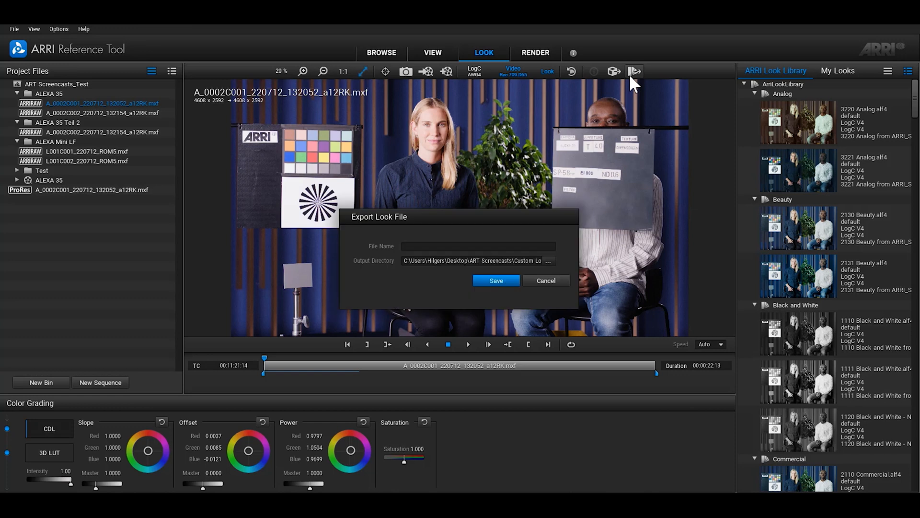
{"action": "mouse_move", "coordinate": [635, 71]}
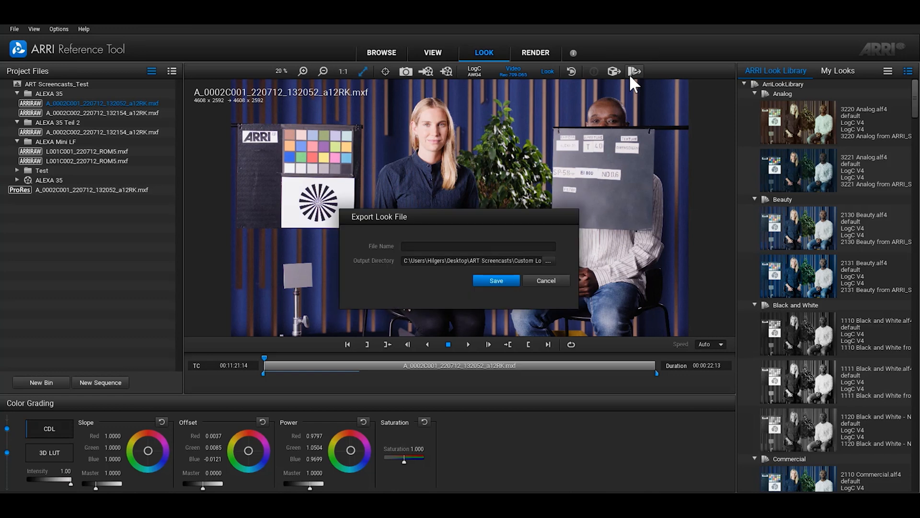
{"action": "mouse_move", "coordinate": [454, 205]}
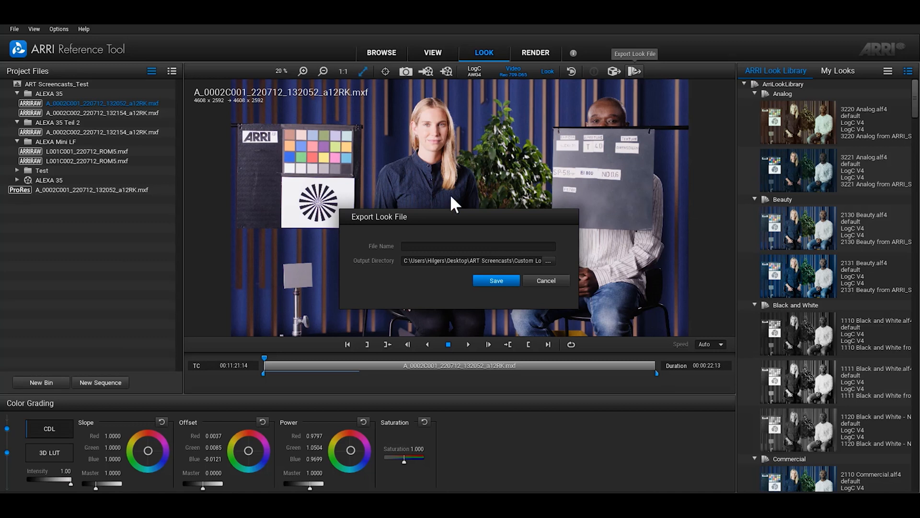
{"action": "type", "text": "Test Look"}
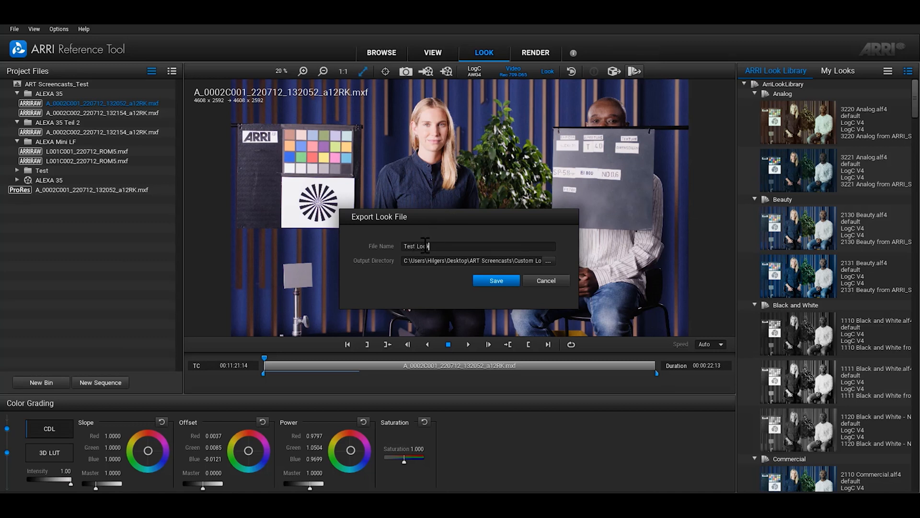
{"action": "left_click", "coordinate": [495, 280]}
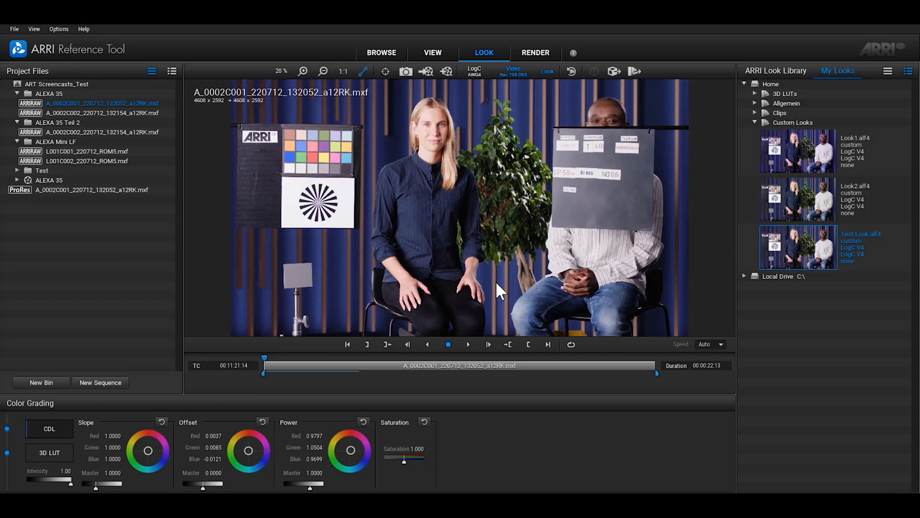
{"action": "mouse_move", "coordinate": [605, 91]}
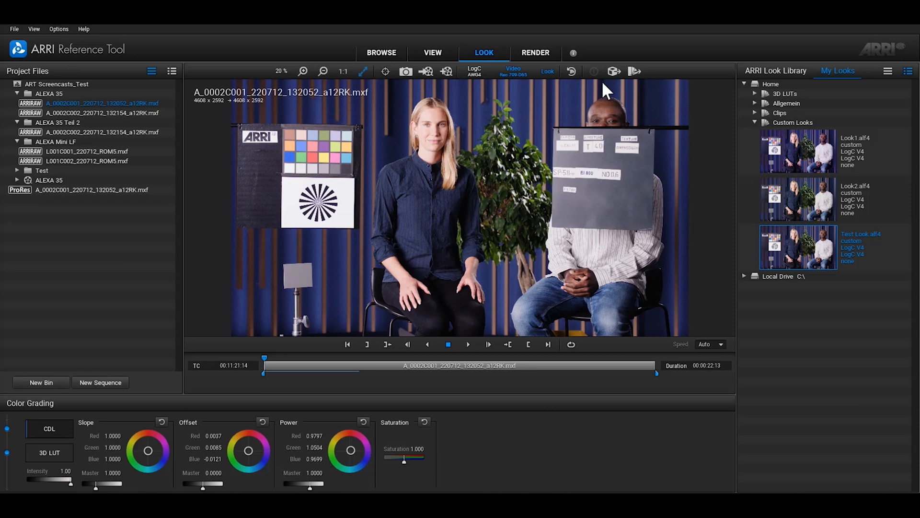
Export the look as a 33-meshpoint 3D LUT file named '3D'.
{"action": "left_click", "coordinate": [613, 71]}
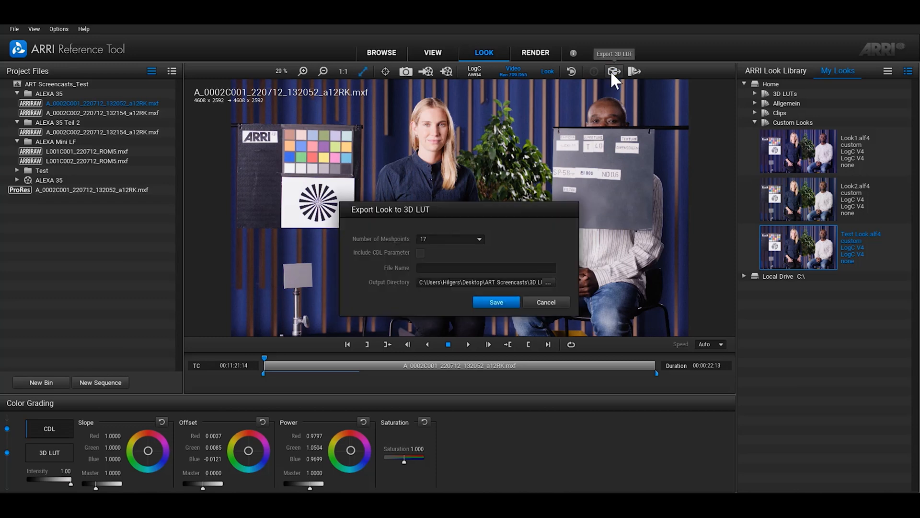
{"action": "mouse_move", "coordinate": [613, 71]}
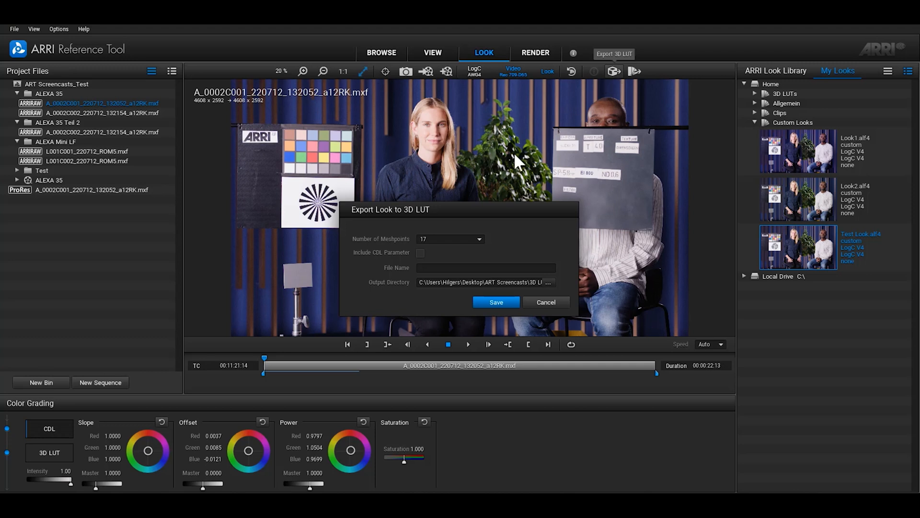
{"action": "left_click", "coordinate": [478, 238]}
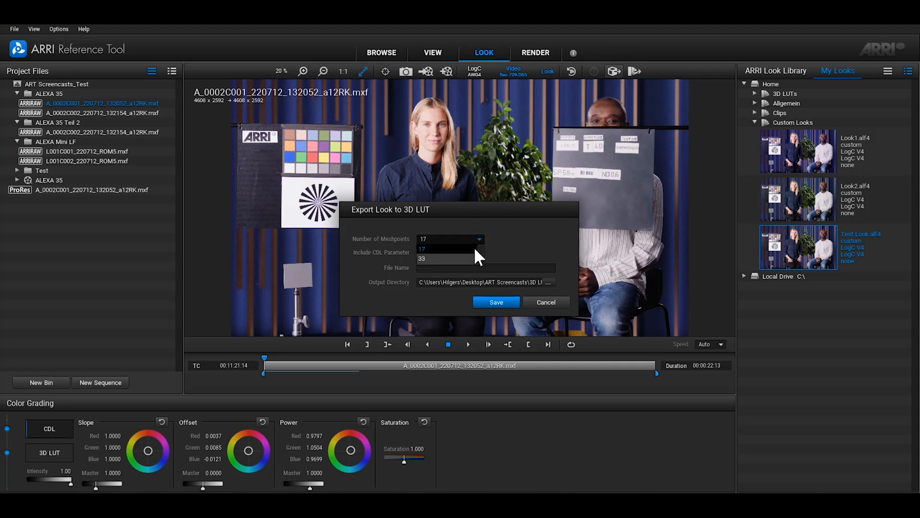
{"action": "left_click", "coordinate": [422, 258]}
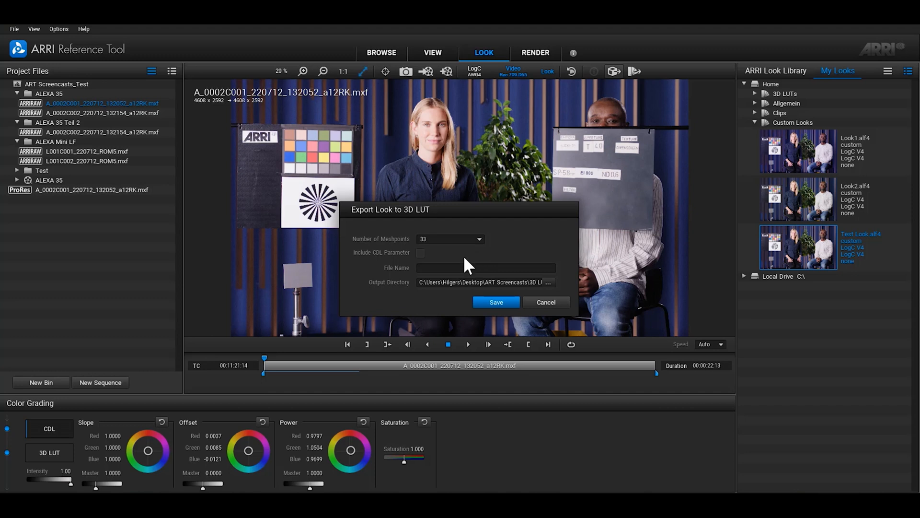
{"action": "type", "text": "3D"}
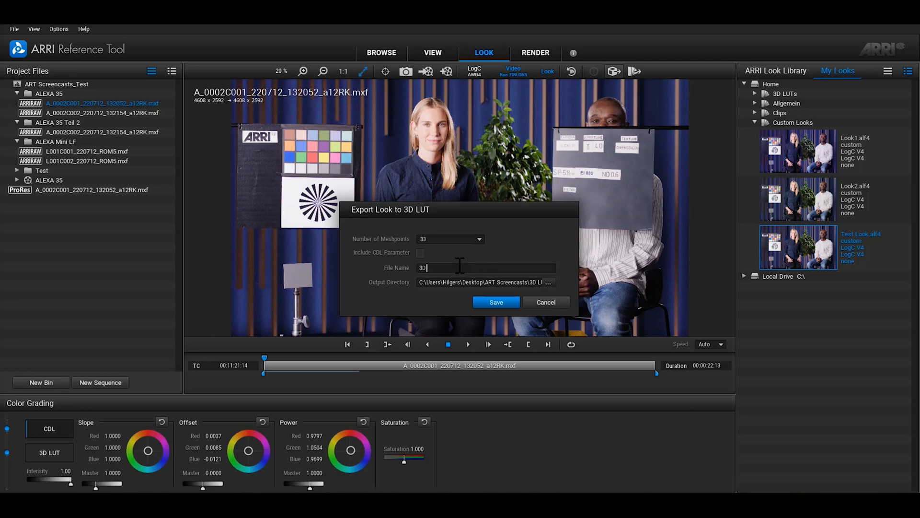
{"action": "left_click", "coordinate": [495, 302]}
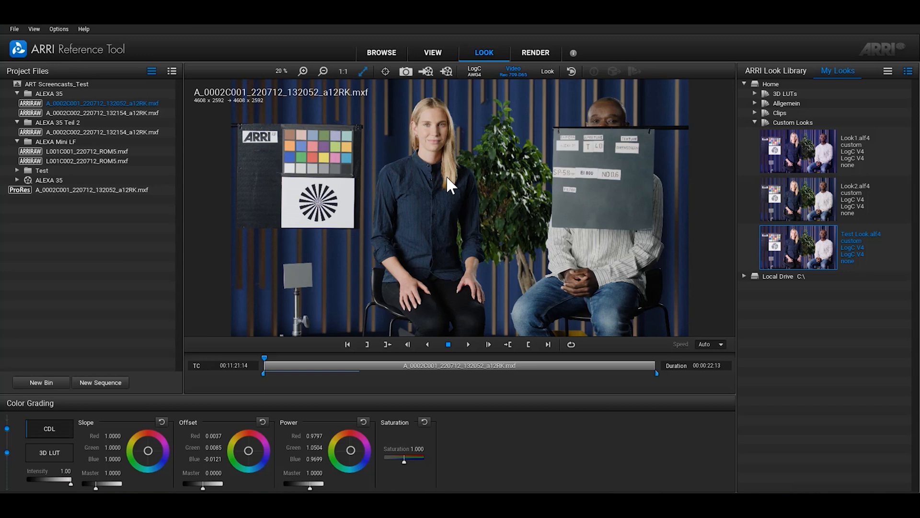
{"action": "mouse_move", "coordinate": [521, 136]}
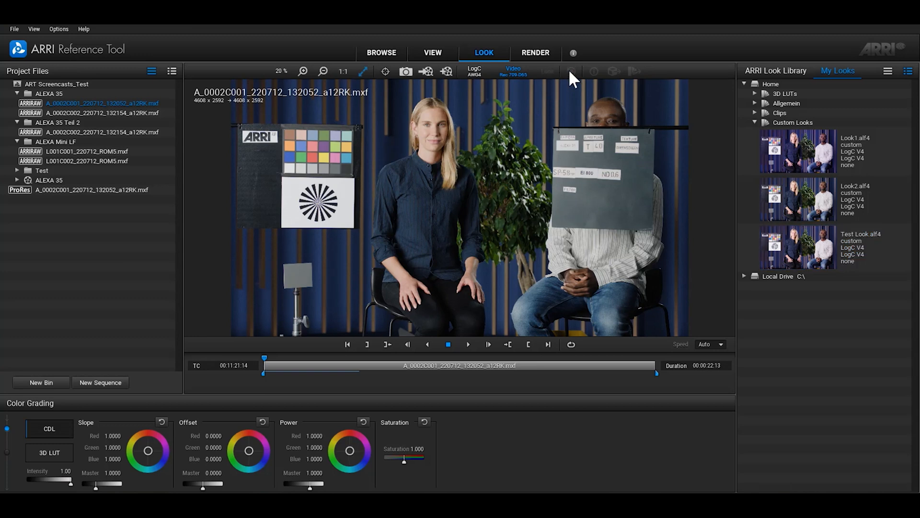
{"action": "mouse_move", "coordinate": [548, 70]}
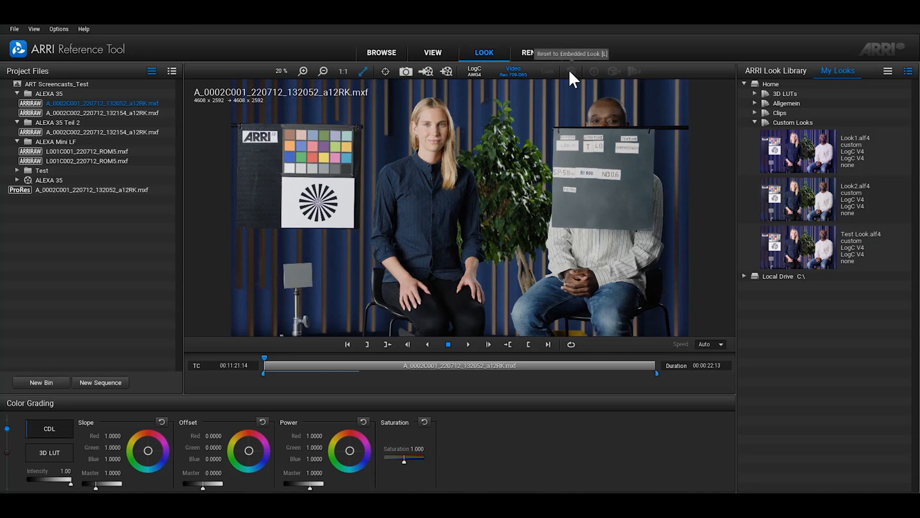
Toggle the applied Test Look on and off in the viewer to compare with neutral.
{"action": "key", "text": "l"}
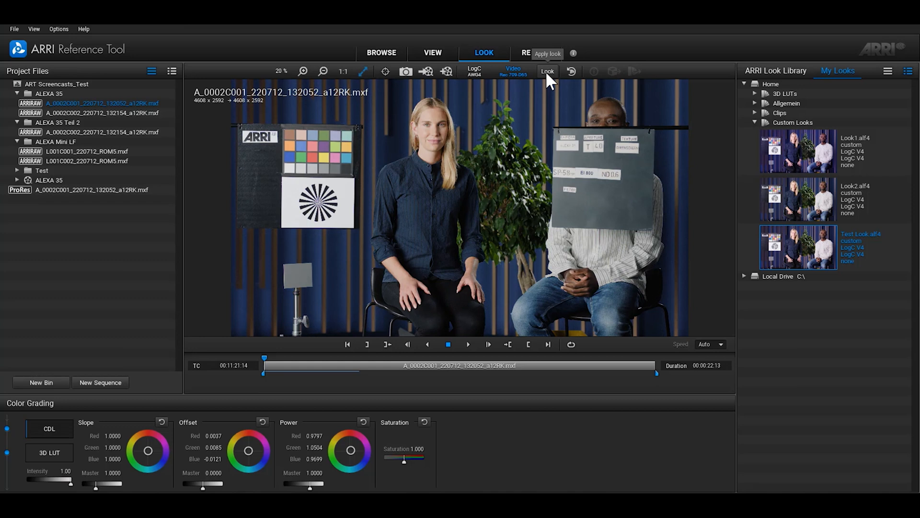
{"action": "left_click", "coordinate": [547, 71]}
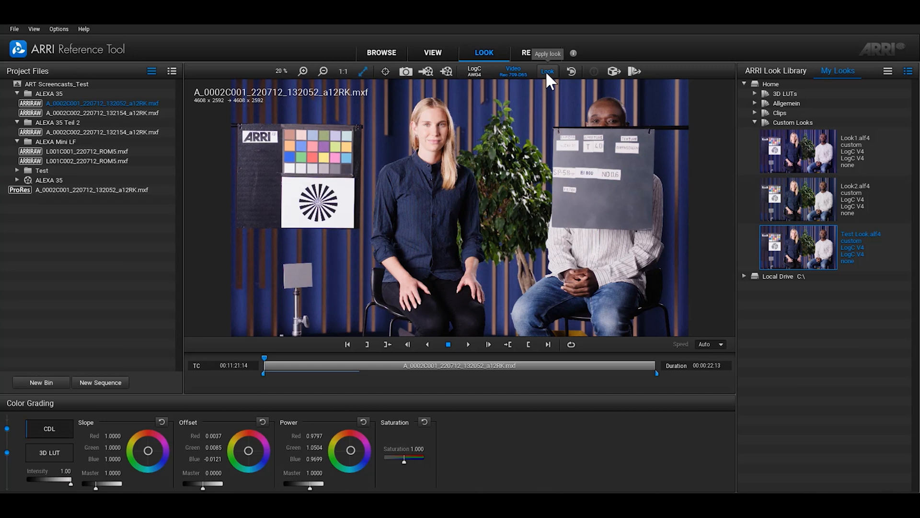
{"action": "left_click", "coordinate": [86, 152]}
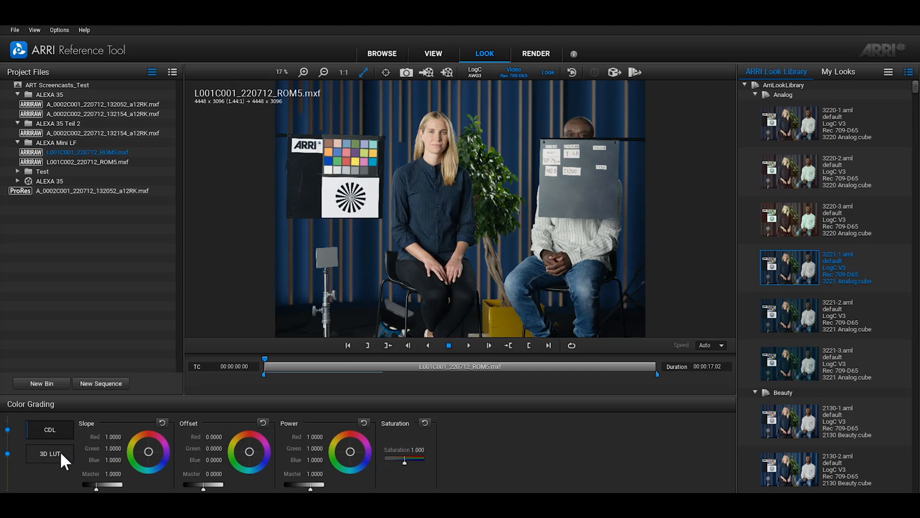
Switch Color Grading to 3D LUT mode and browse for a cube file to load.
{"action": "left_click", "coordinate": [49, 454]}
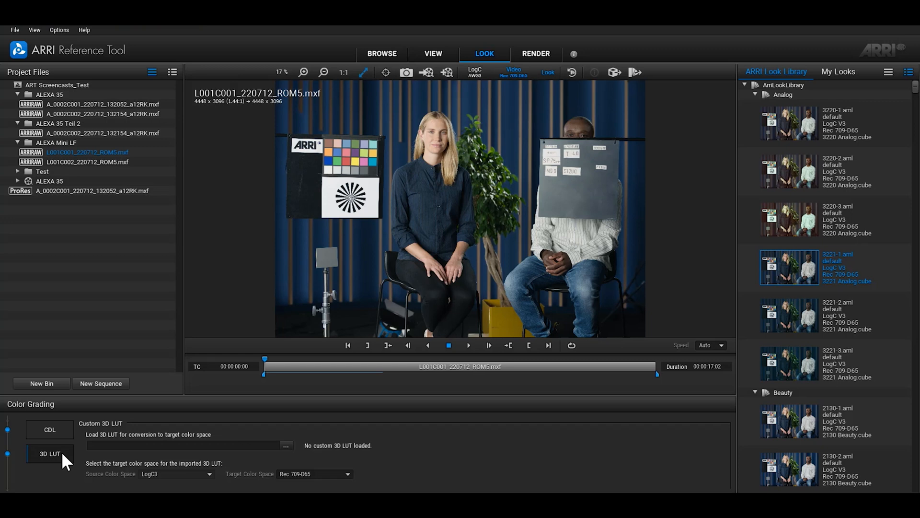
{"action": "left_click", "coordinate": [286, 445]}
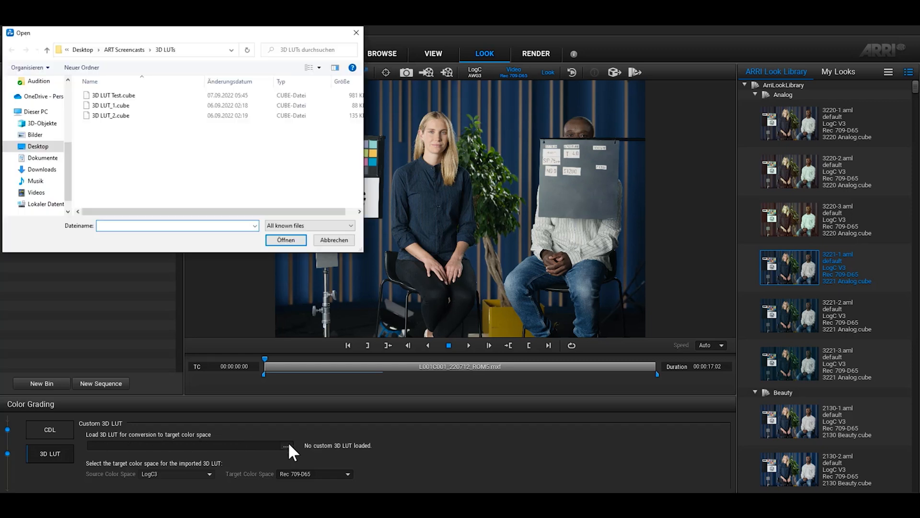